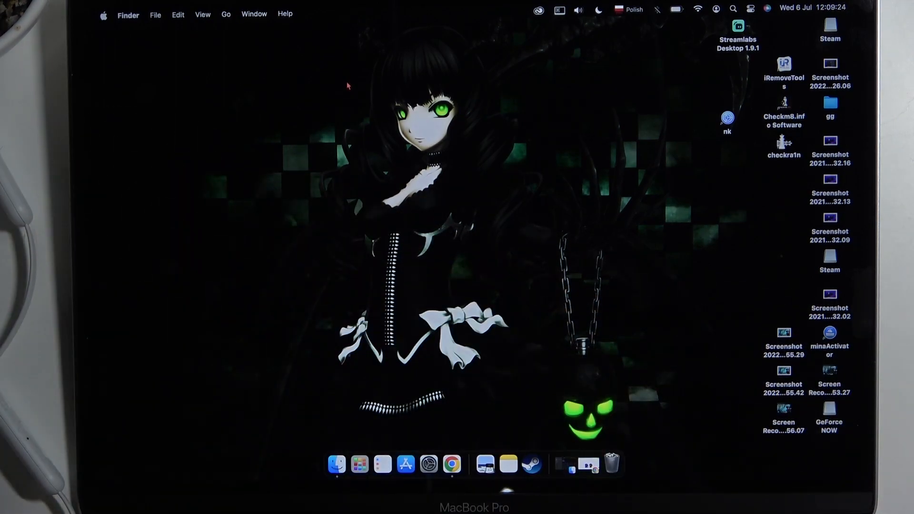
pyautogui.moveTo(627, 50)
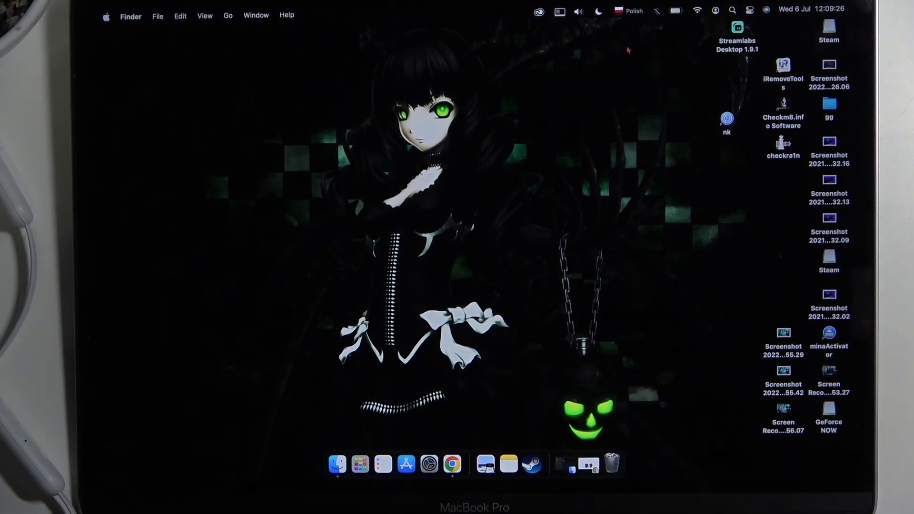
# Turn Bluetooth on from the menu-bar Bluetooth Preferences so the Eono earbuds appear.
pyautogui.click(657, 11)
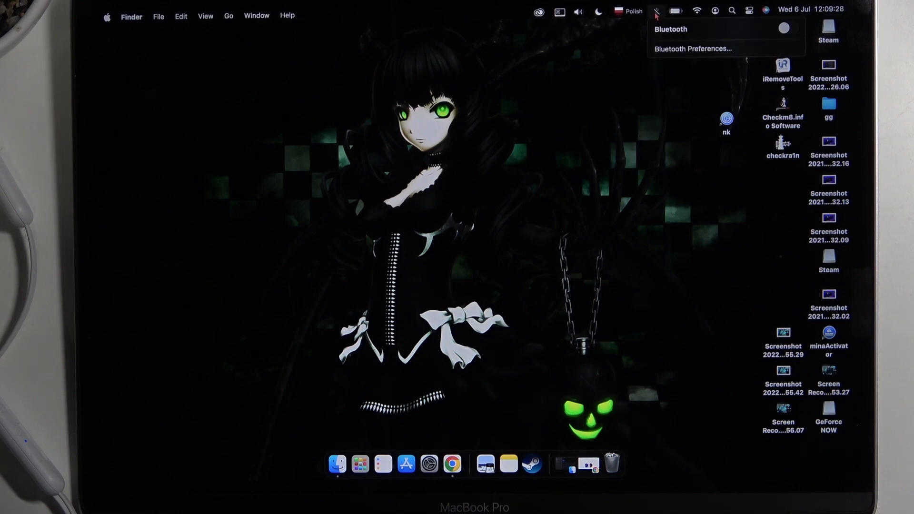
pyautogui.click(428, 463)
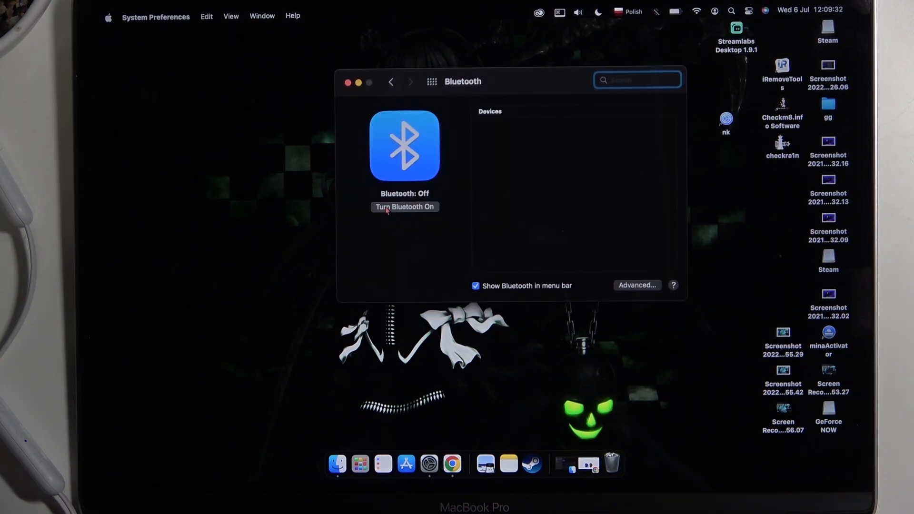
pyautogui.click(405, 207)
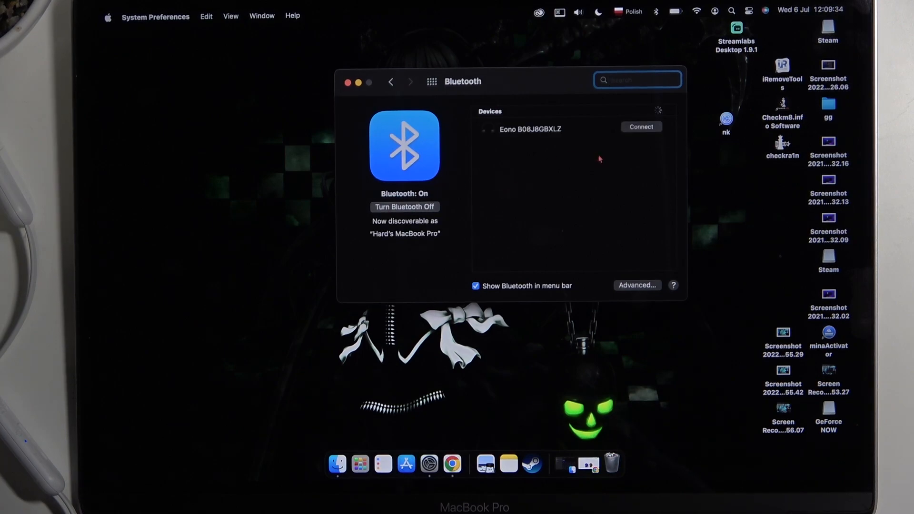
pyautogui.moveTo(553, 172)
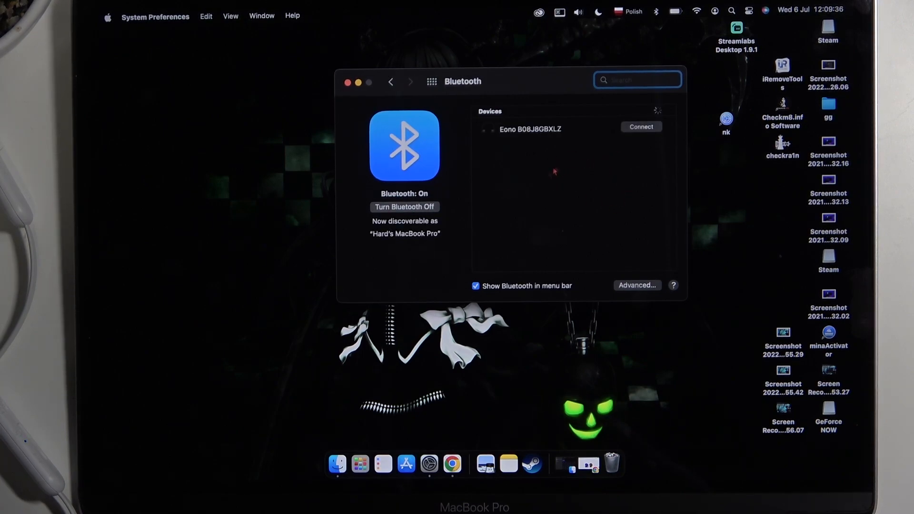